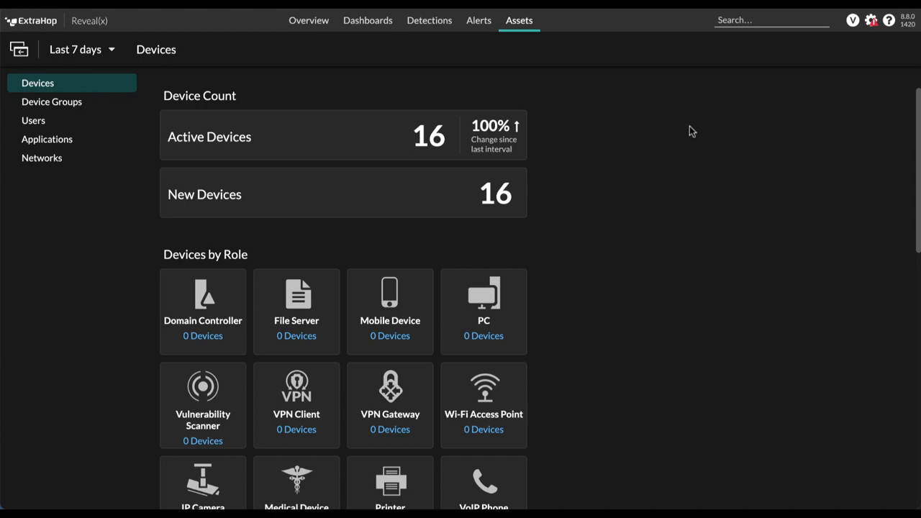
# Navigate from Device Groups to the New Devices (Last 7 Days) group overview.
pyautogui.click(51, 100)
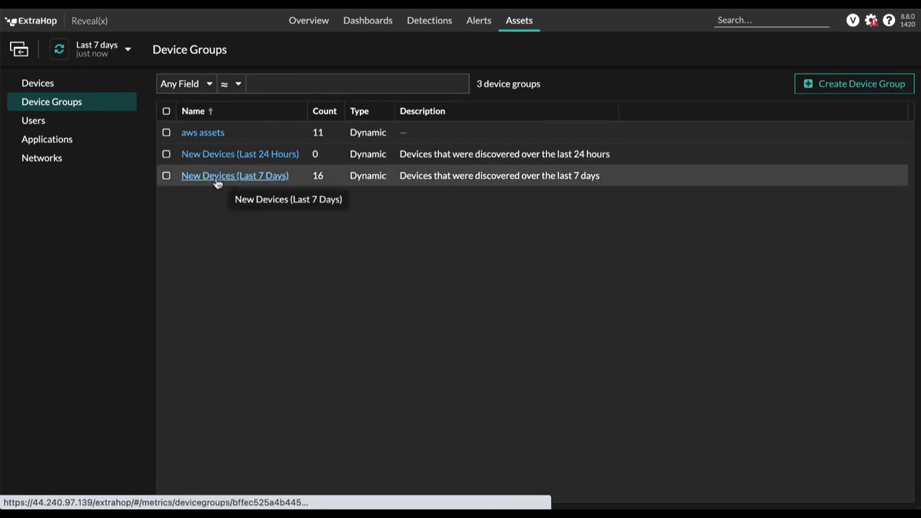
pyautogui.click(235, 176)
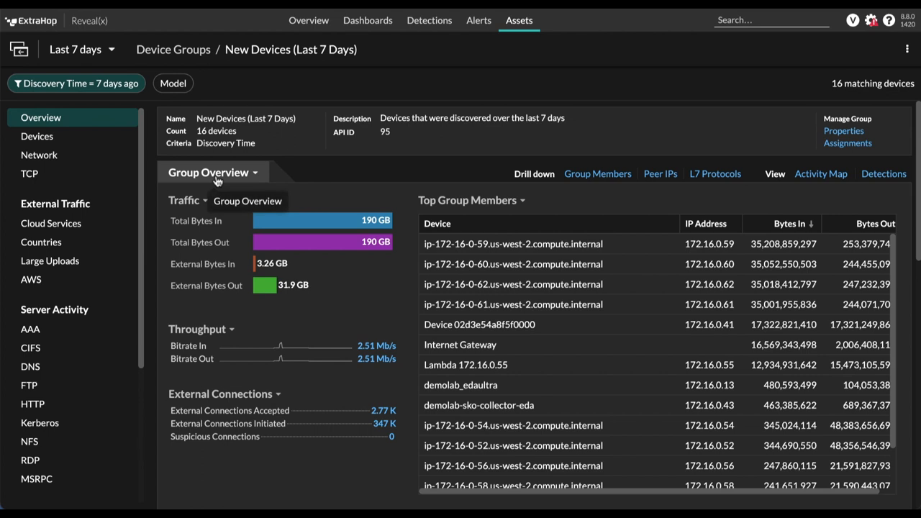
pyautogui.moveTo(634, 204)
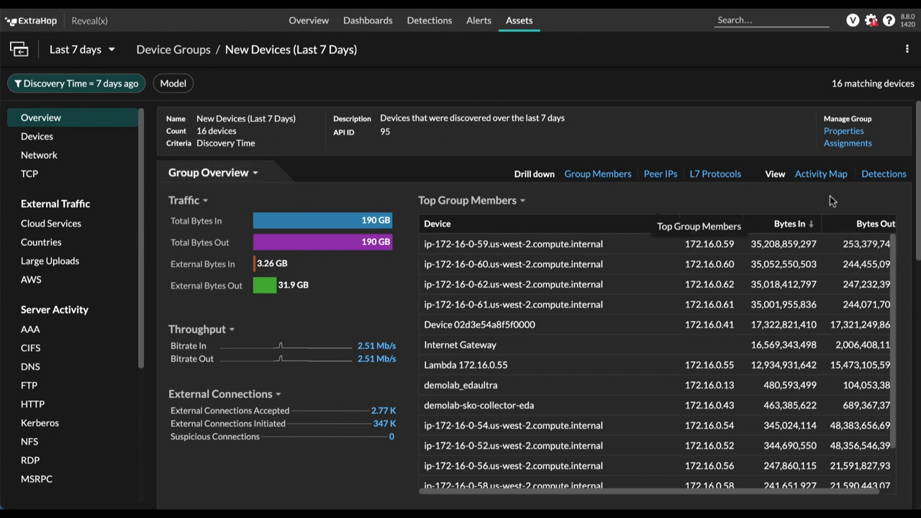
# Review the new devices' activity map, then return to the group overview.
pyautogui.click(821, 173)
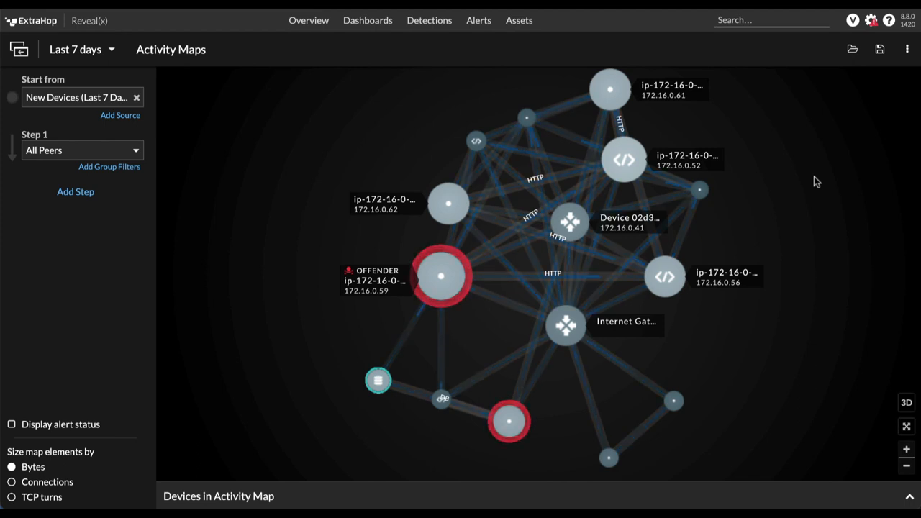
pyautogui.click(519, 20)
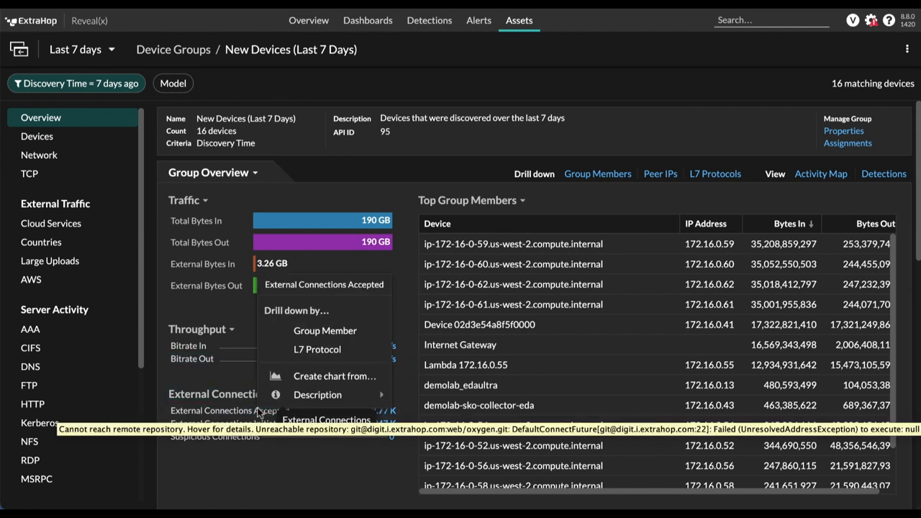
pyautogui.moveTo(317, 350)
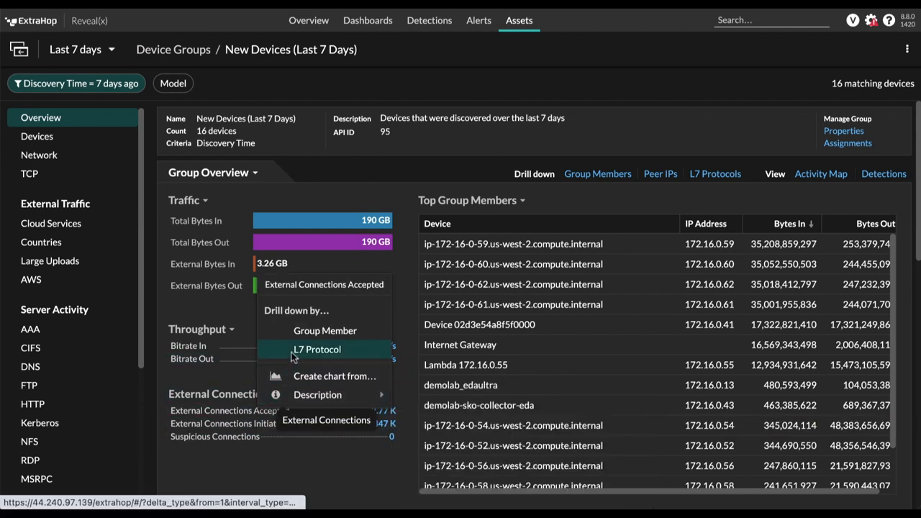
# Drill accepted external connections down by L7 protocol HTTP and group member to demolab-sko-collector-eda.
pyautogui.click(317, 350)
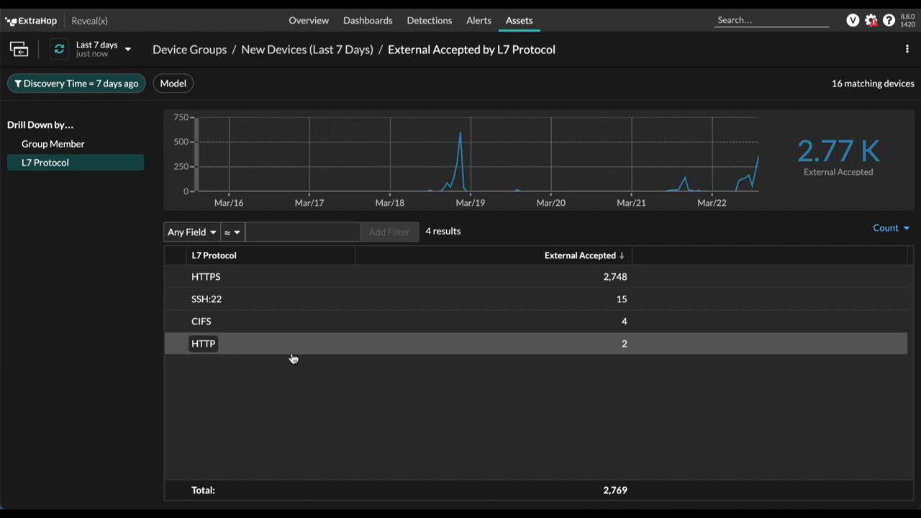
pyautogui.click(203, 342)
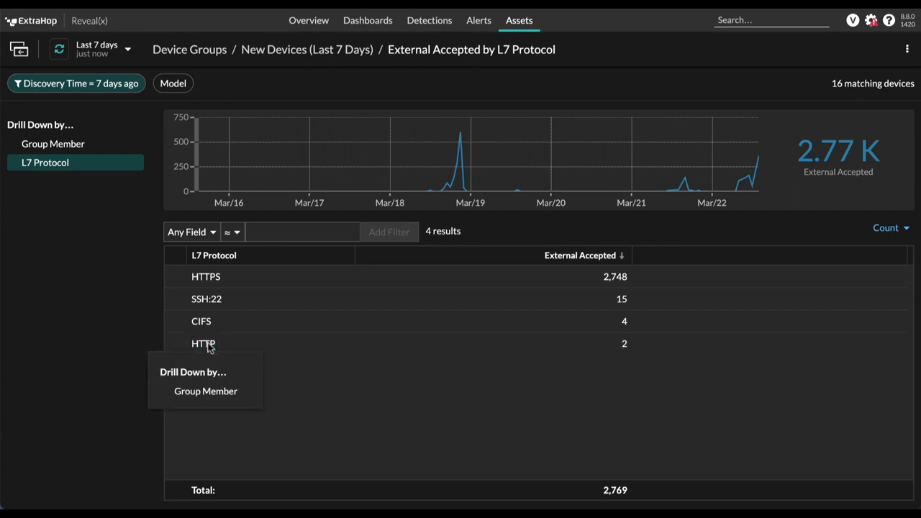
pyautogui.click(206, 392)
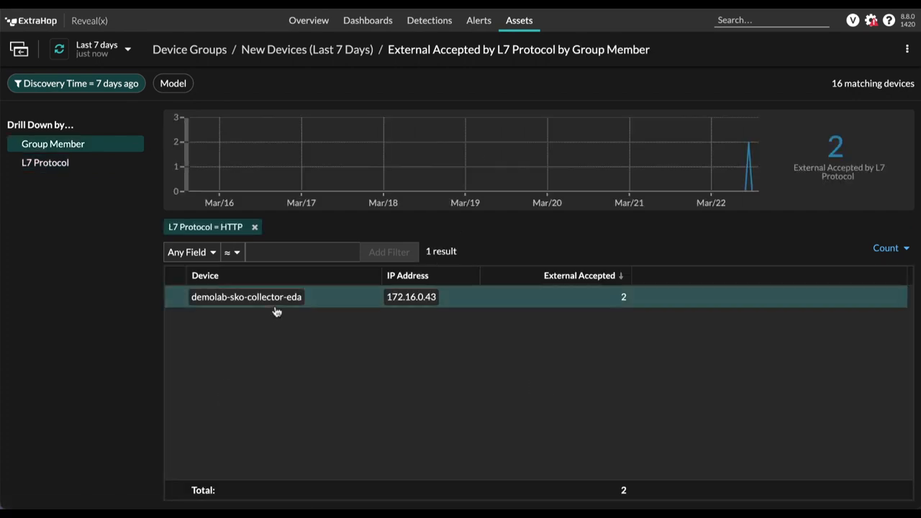
pyautogui.click(246, 296)
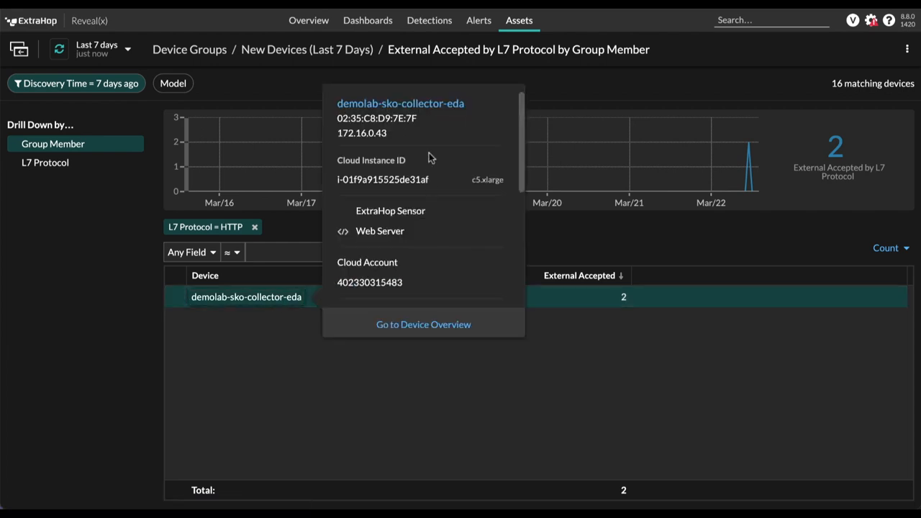
# Go to the full device overview for ip-172-16-0-52.us-west-2.compute.internal.
pyautogui.click(423, 324)
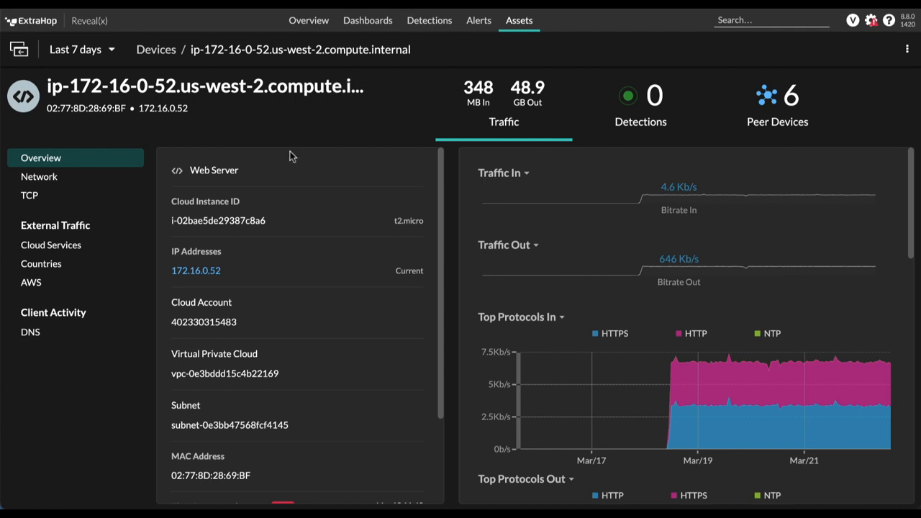
pyautogui.moveTo(242, 202)
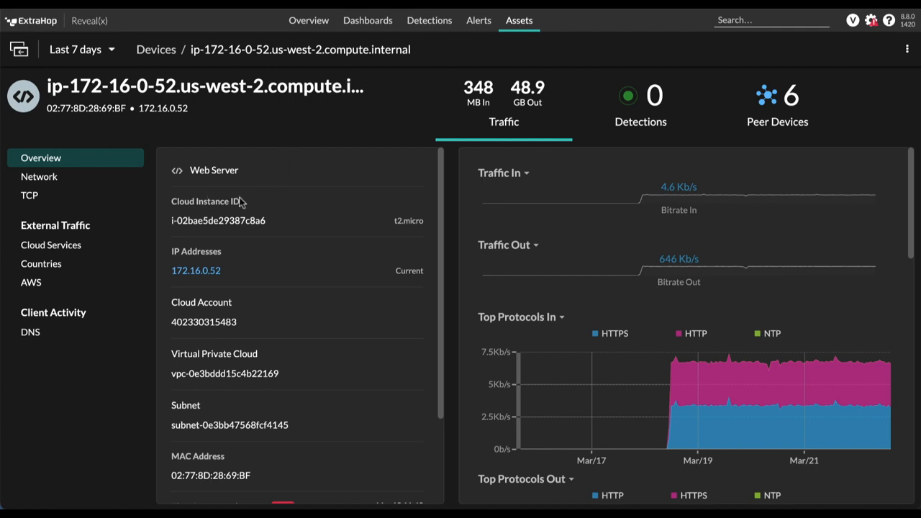
pyautogui.moveTo(245, 349)
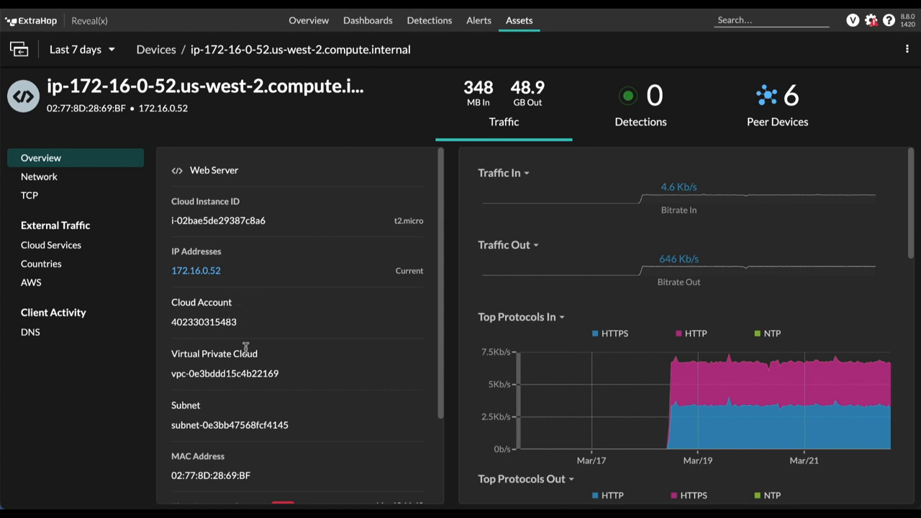
pyautogui.moveTo(250, 350)
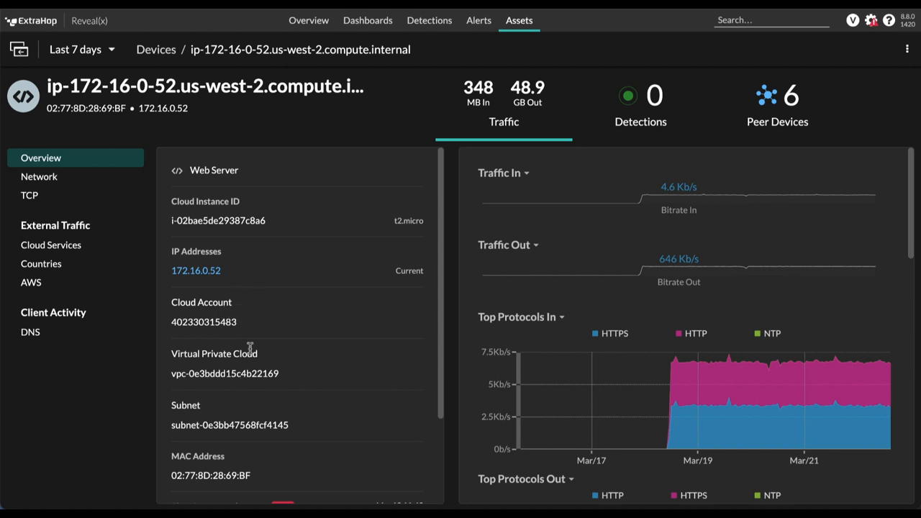
pyautogui.moveTo(229, 408)
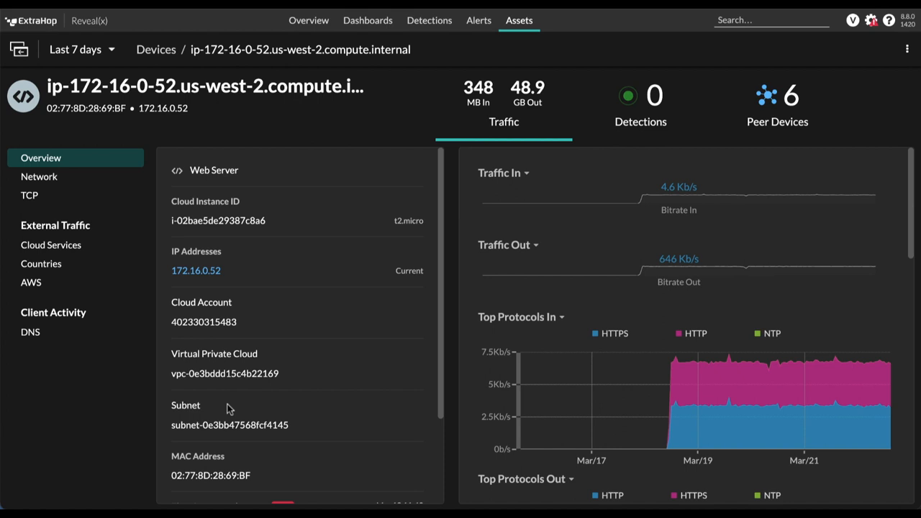
pyautogui.moveTo(777, 121)
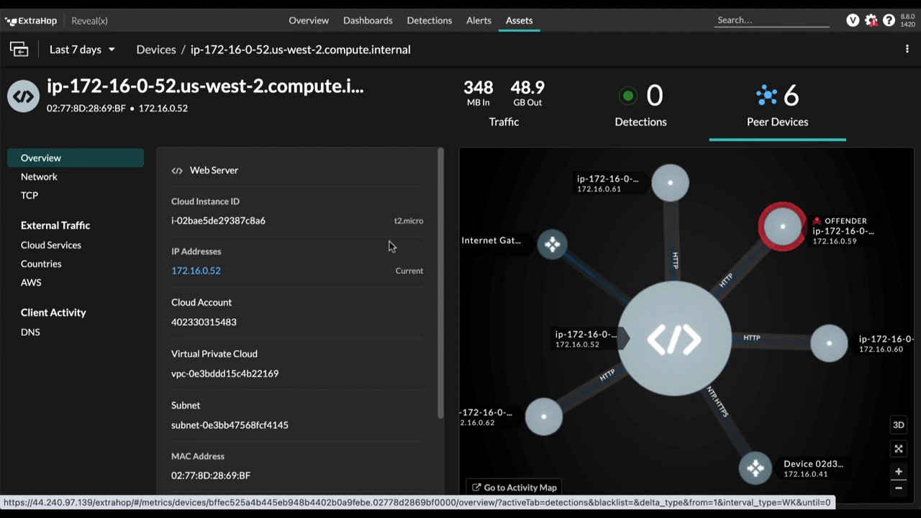
# View ip-172-16-0-52's DNS client queries by host, then move on to the Databases group overview.
pyautogui.click(30, 331)
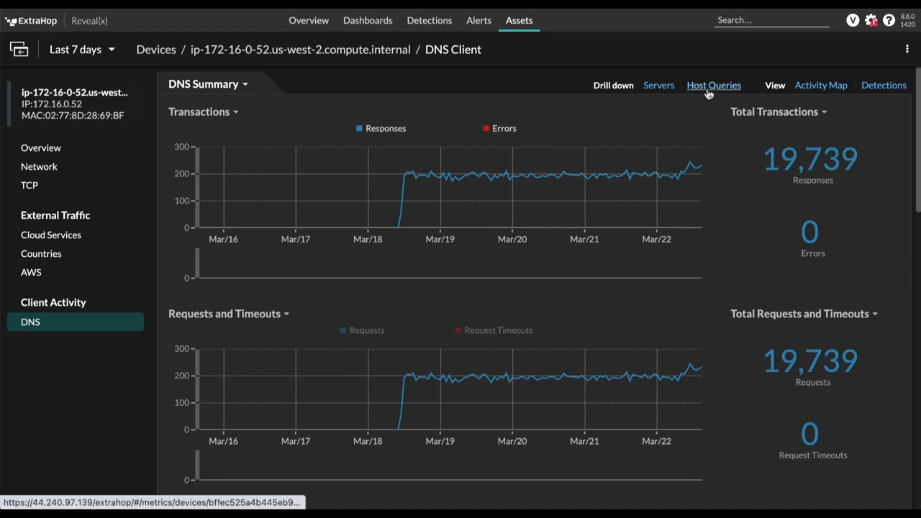
pyautogui.click(714, 85)
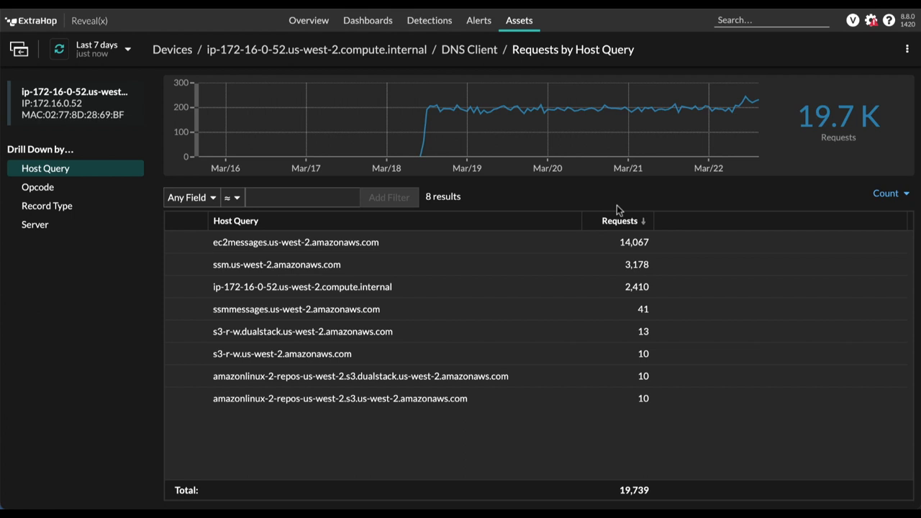
pyautogui.click(518, 21)
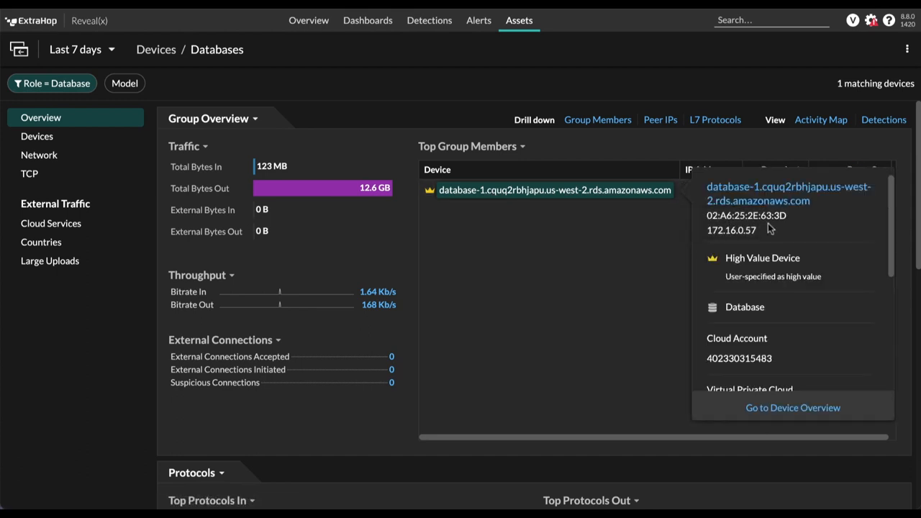
# Show database-1's overview and peer map, bringing up options for the offender Lambda 172.16.0.55.
pyautogui.click(792, 407)
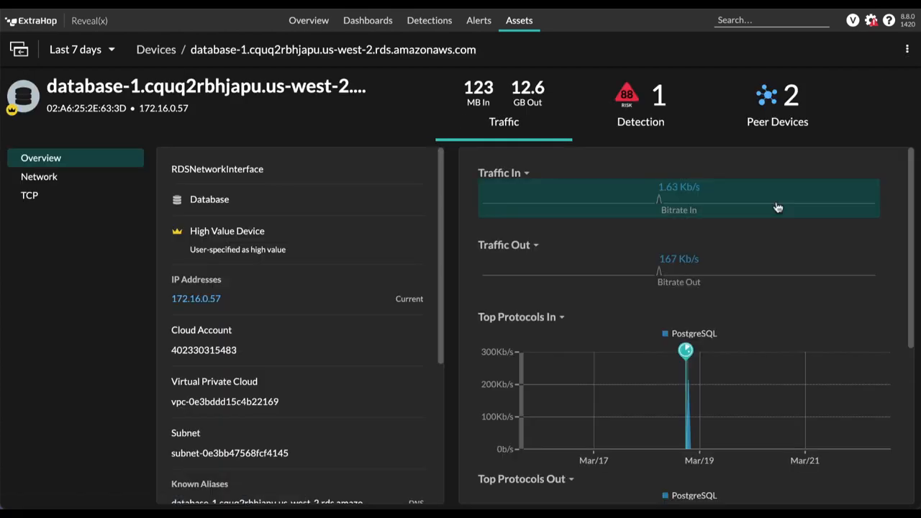
pyautogui.moveTo(683, 366)
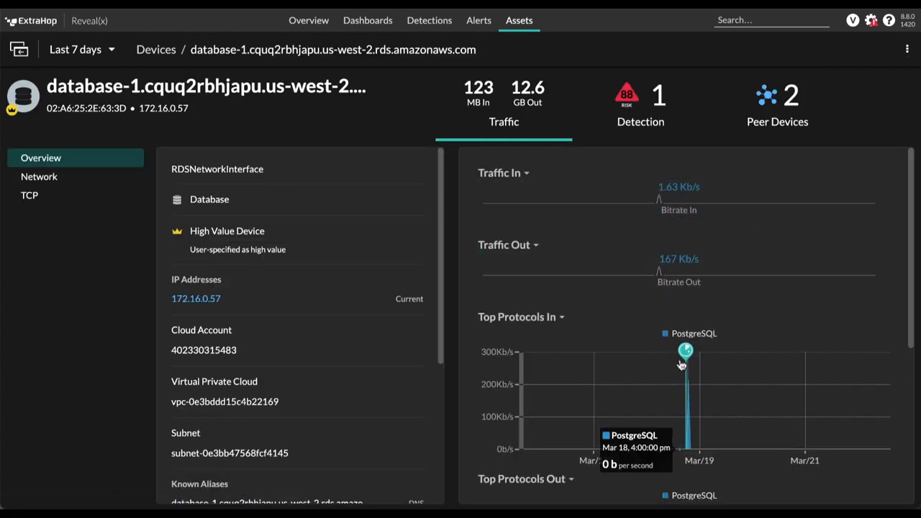
pyautogui.moveTo(770, 333)
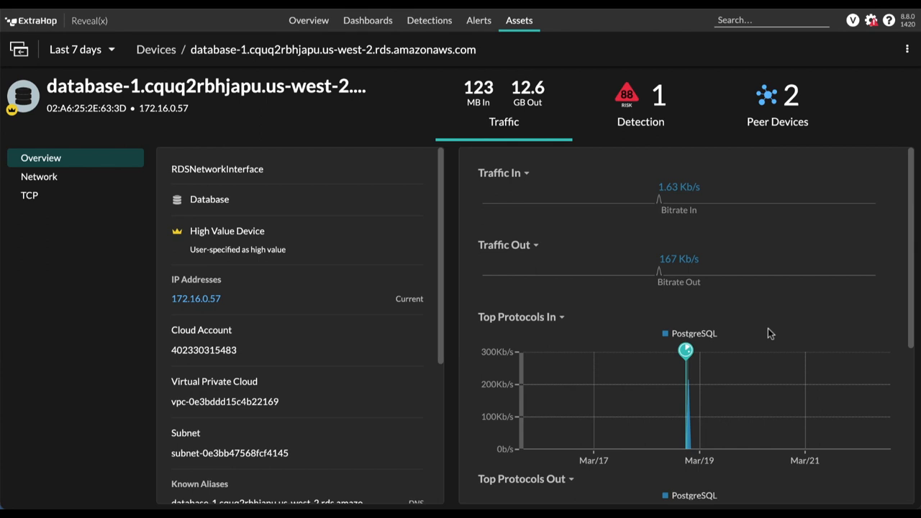
pyautogui.moveTo(688, 170)
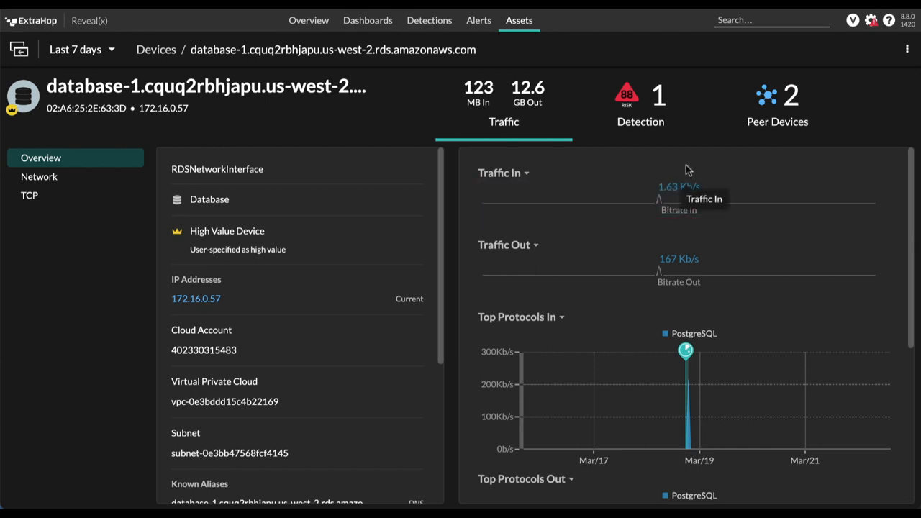
pyautogui.click(778, 103)
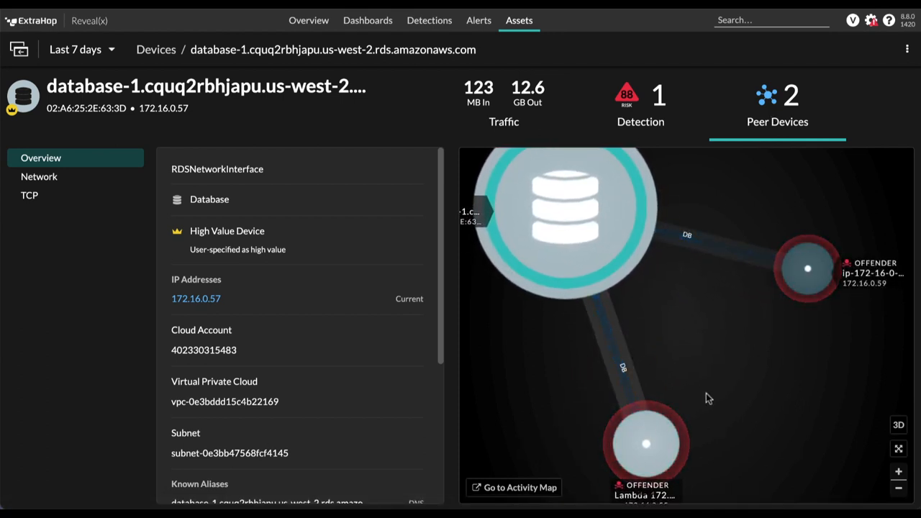
pyautogui.moveTo(645, 444)
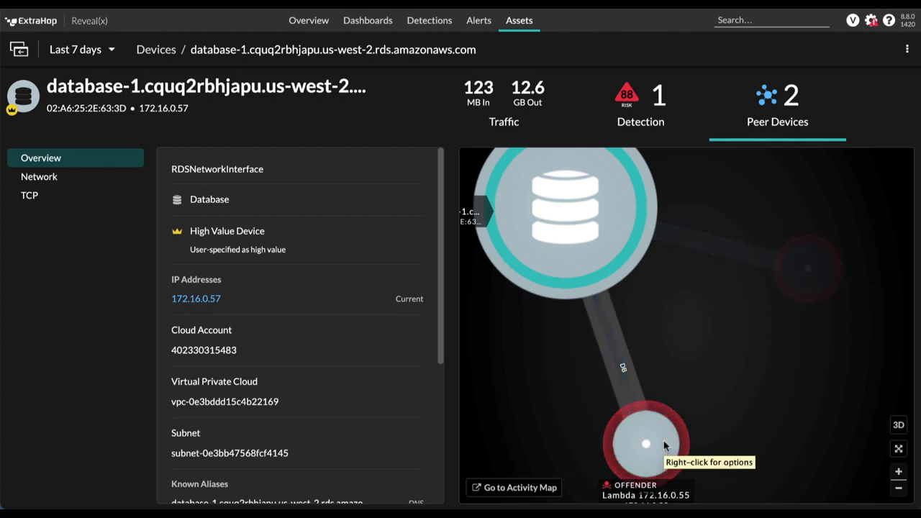
pyautogui.rightClick(645, 443)
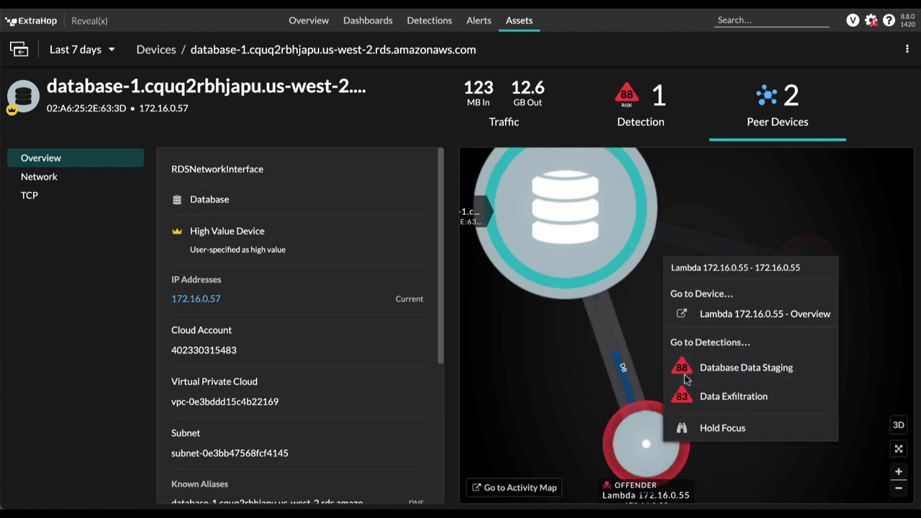
# Go to Lambda 172.16.0.55's overview and view its detections, reaching Database Data Staging.
pyautogui.click(765, 314)
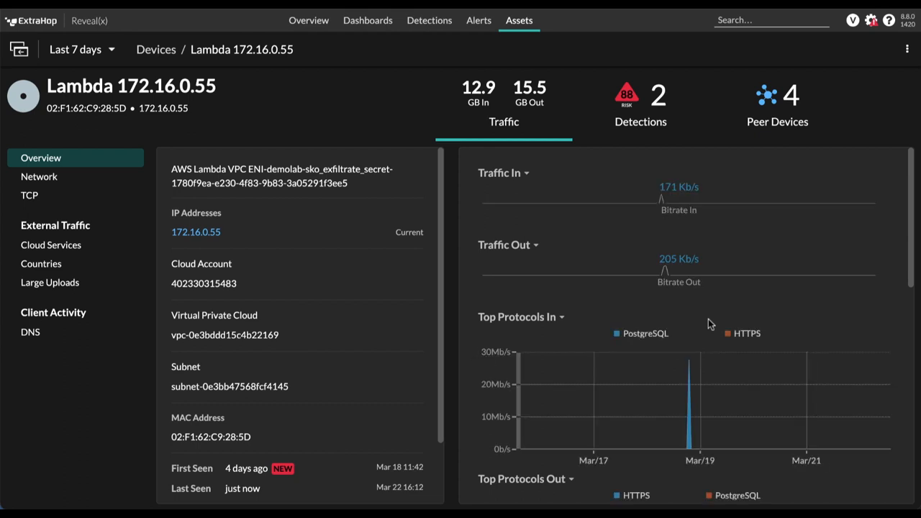
pyautogui.moveTo(708, 324)
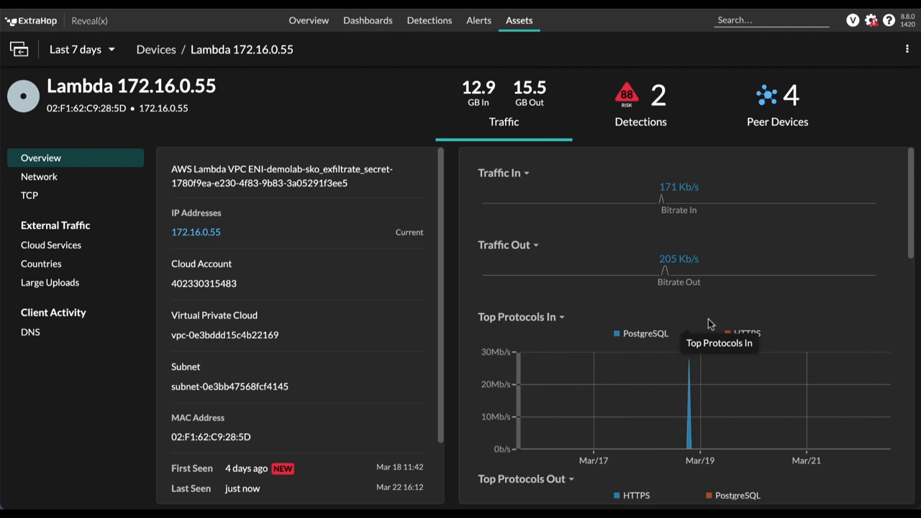
pyautogui.moveTo(616, 305)
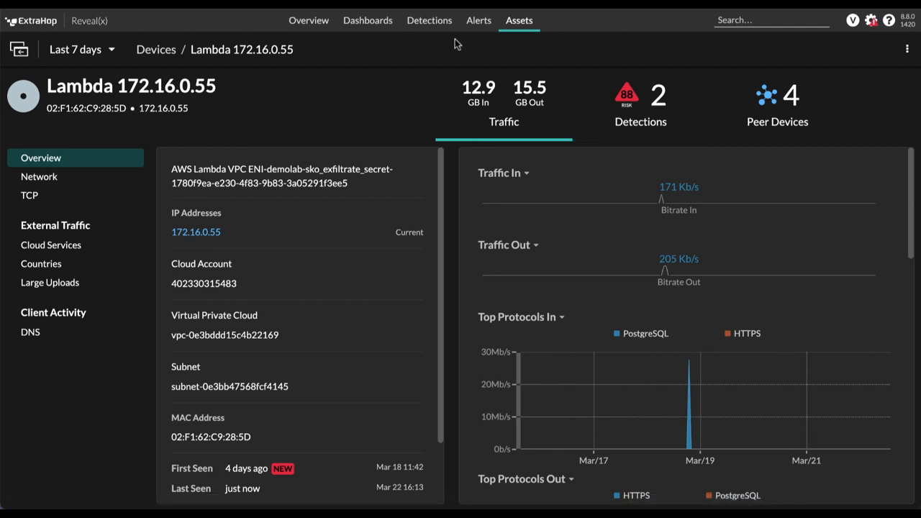
pyautogui.click(429, 21)
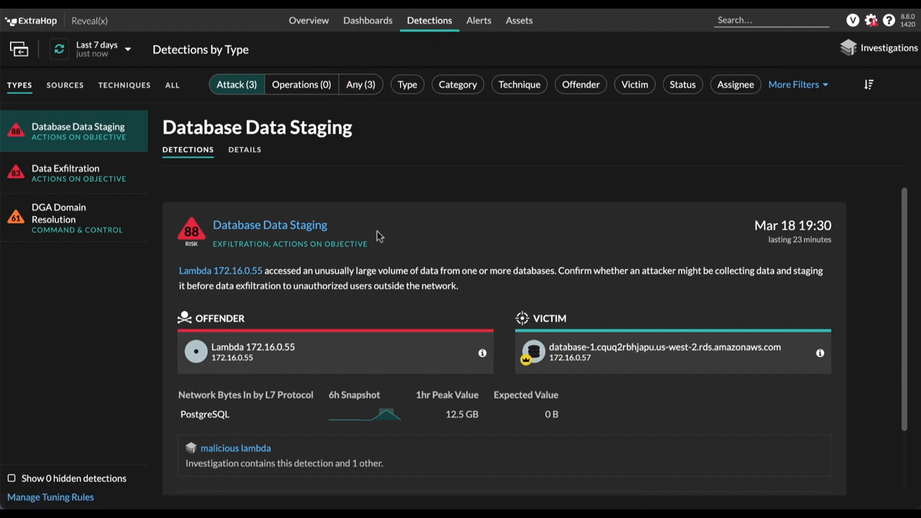
pyautogui.moveTo(628, 262)
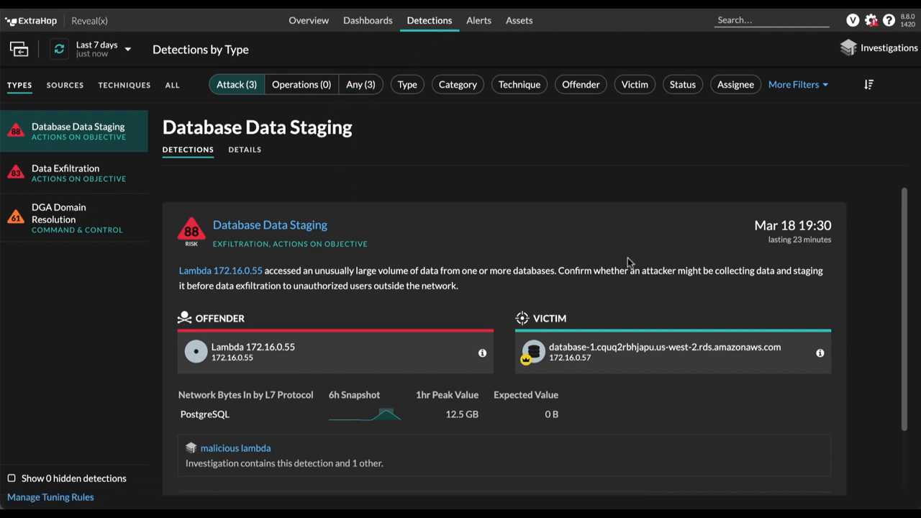
pyautogui.moveTo(490, 291)
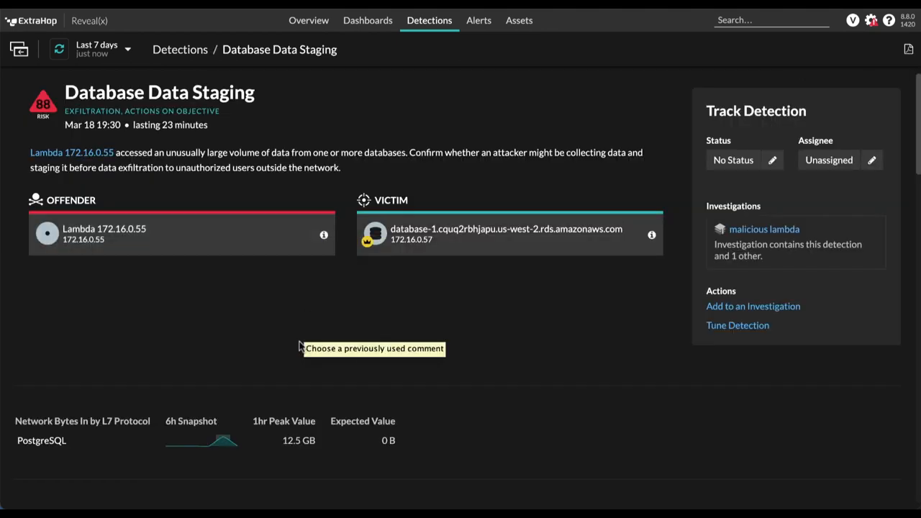
# Scroll to Related Detections and open the Data Exfiltration detection with its file.io victims.
pyautogui.scroll(-3)
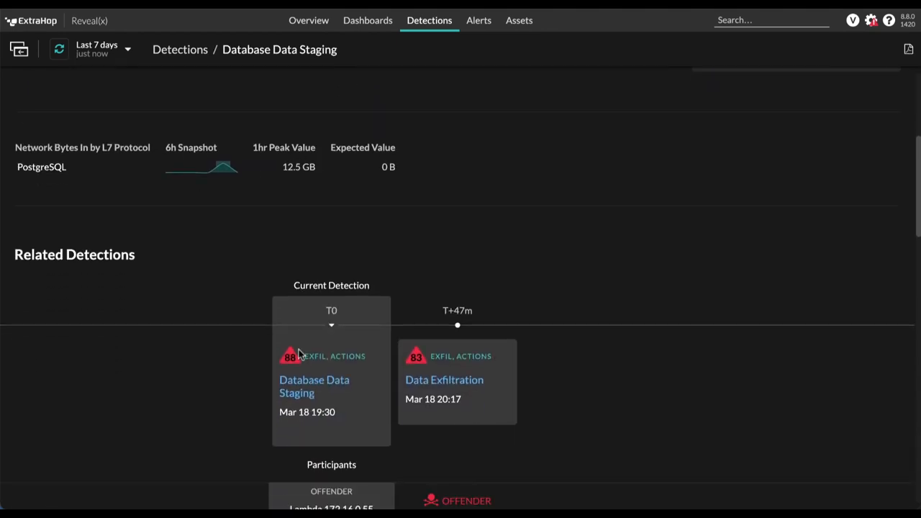
pyautogui.moveTo(443, 380)
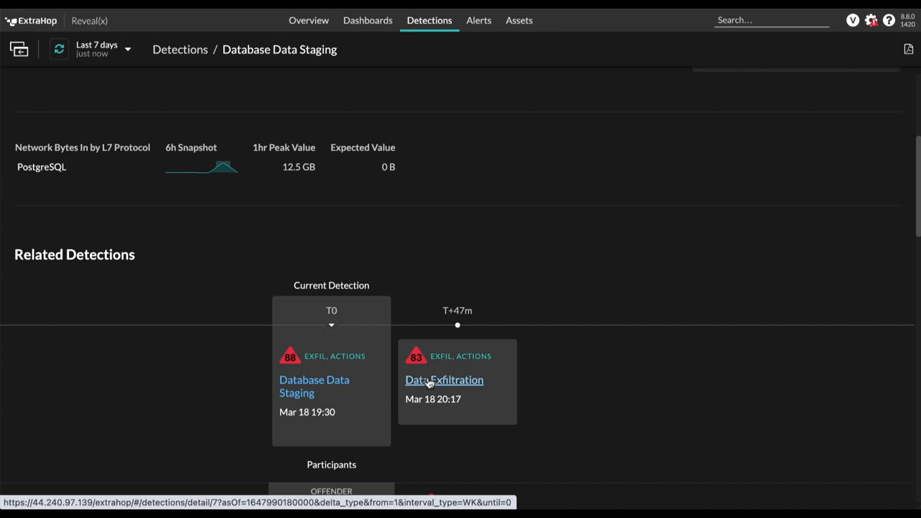
pyautogui.click(443, 380)
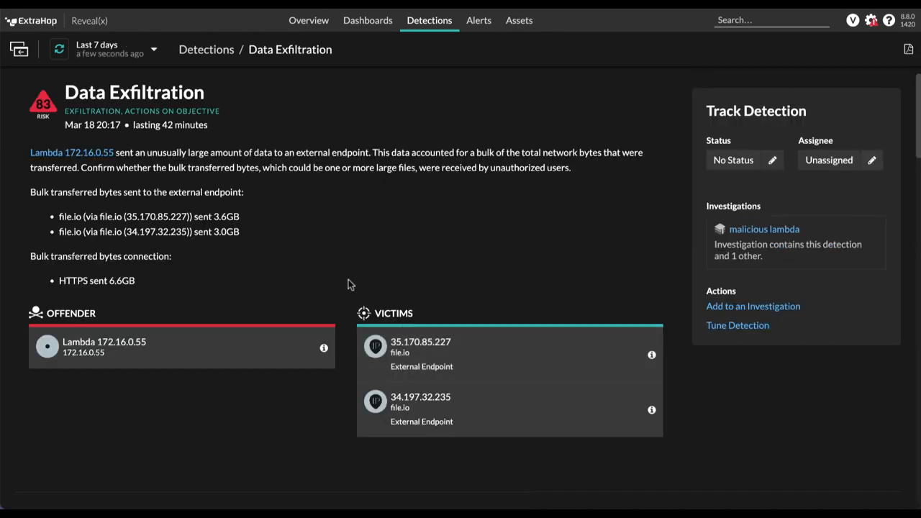
pyautogui.moveTo(410, 353)
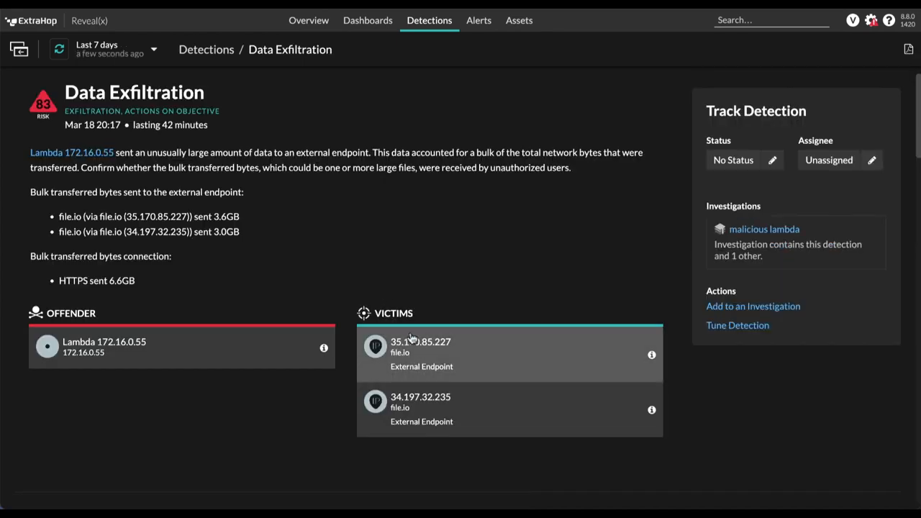
pyautogui.moveTo(443, 270)
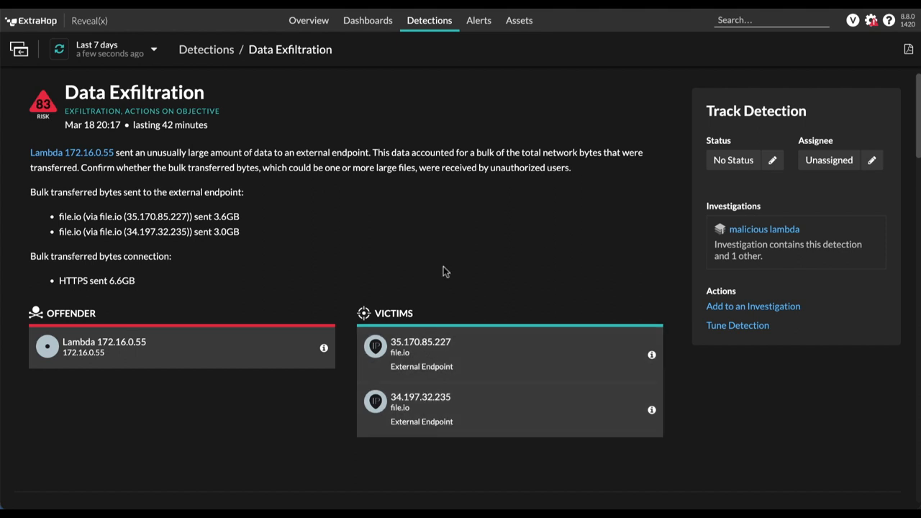